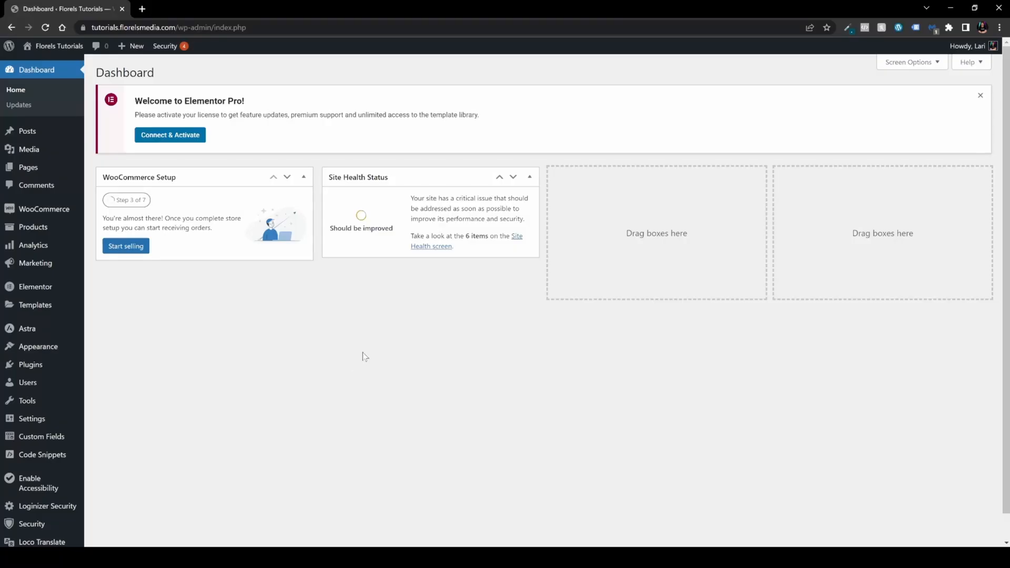
mouse_move(361, 355)
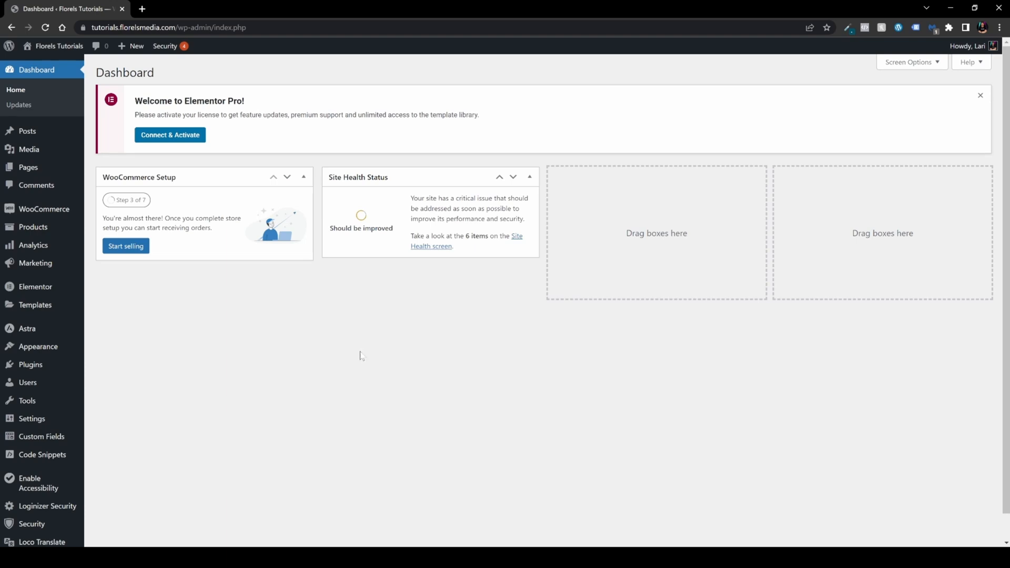
mouse_move(346, 312)
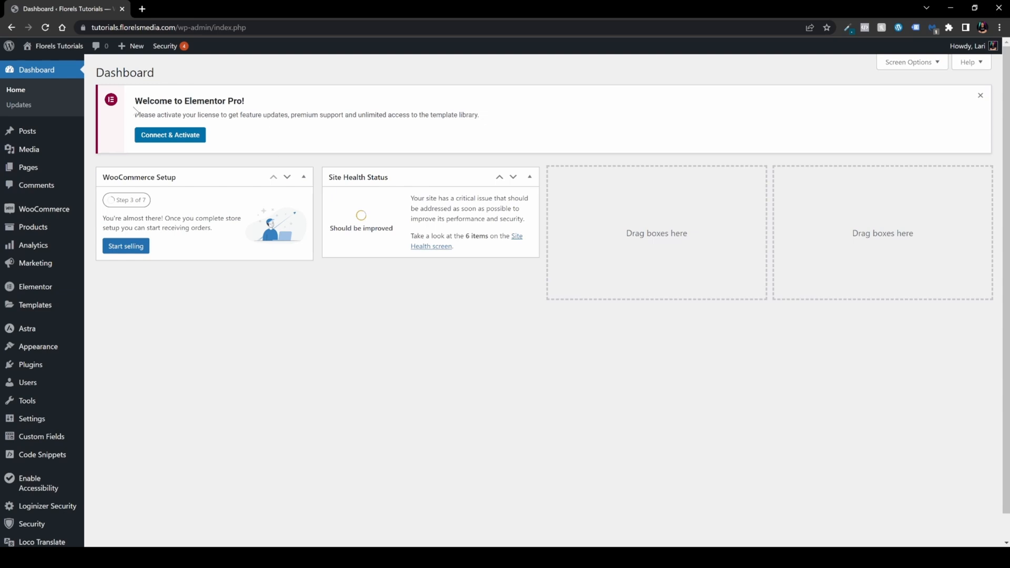
mouse_move(170, 136)
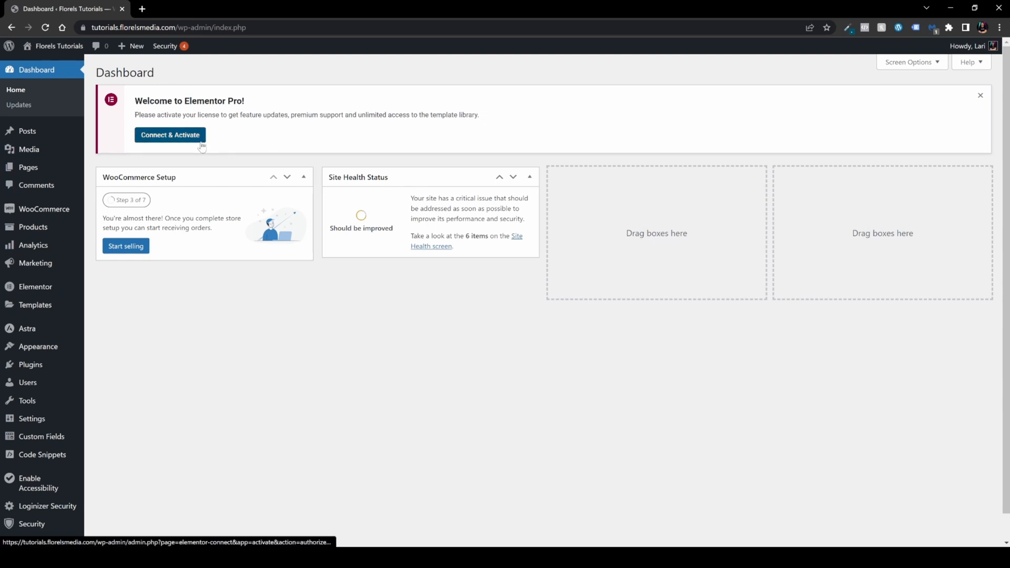
mouse_move(309, 158)
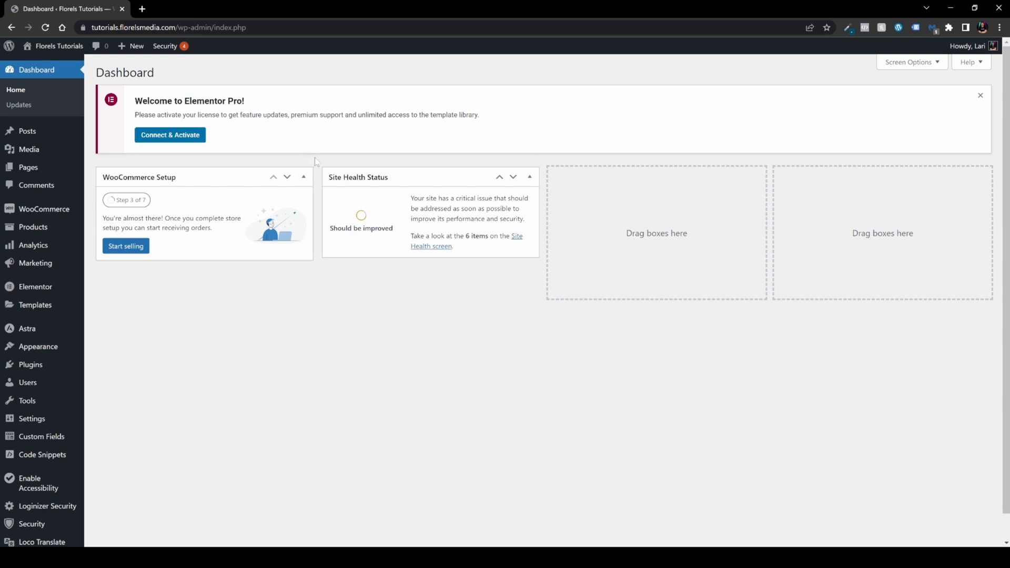
mouse_move(35, 286)
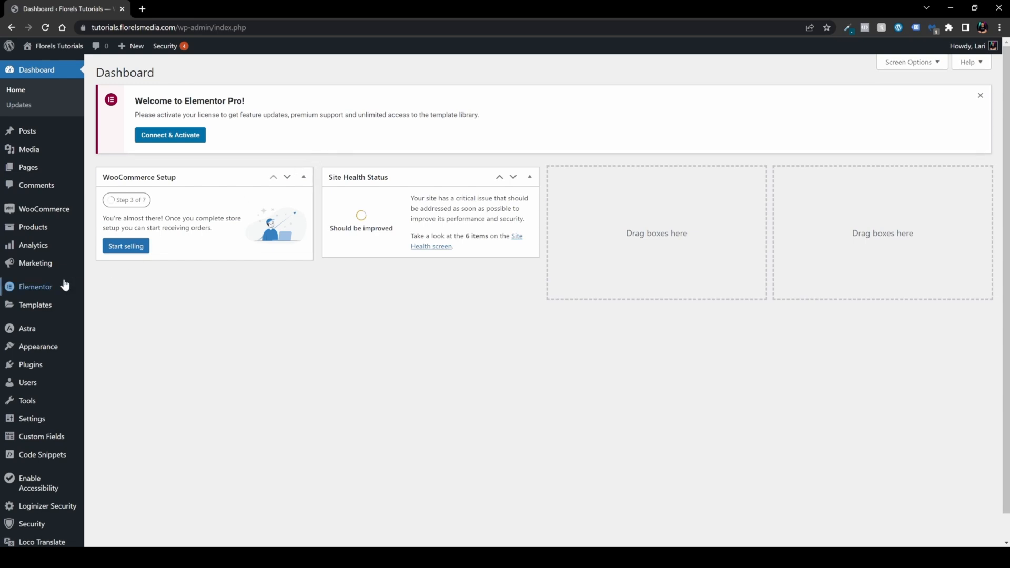
Leave the connect flow and reach Elementor's License Settings page with its Activate License panel.
click(36, 286)
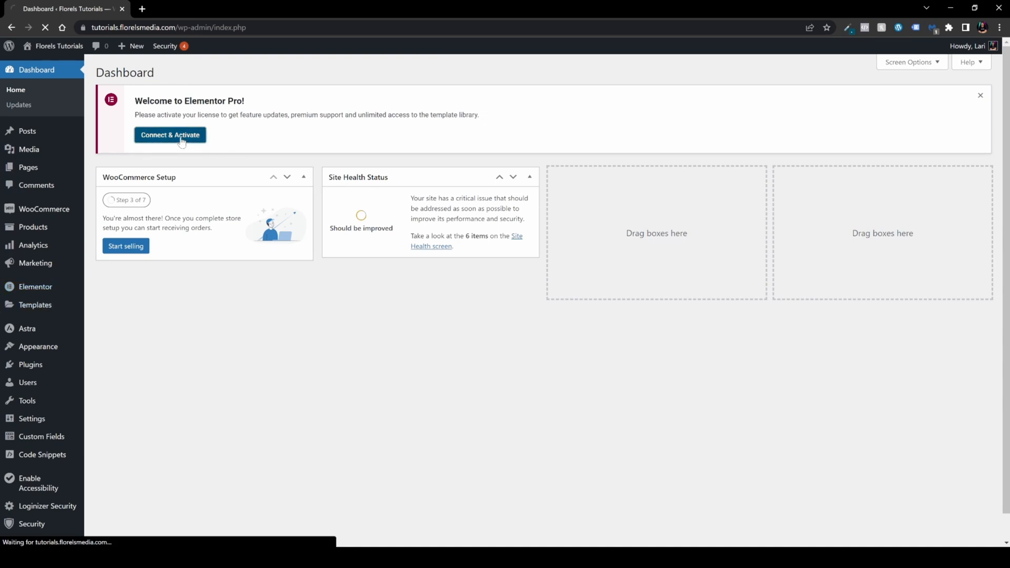
click(171, 136)
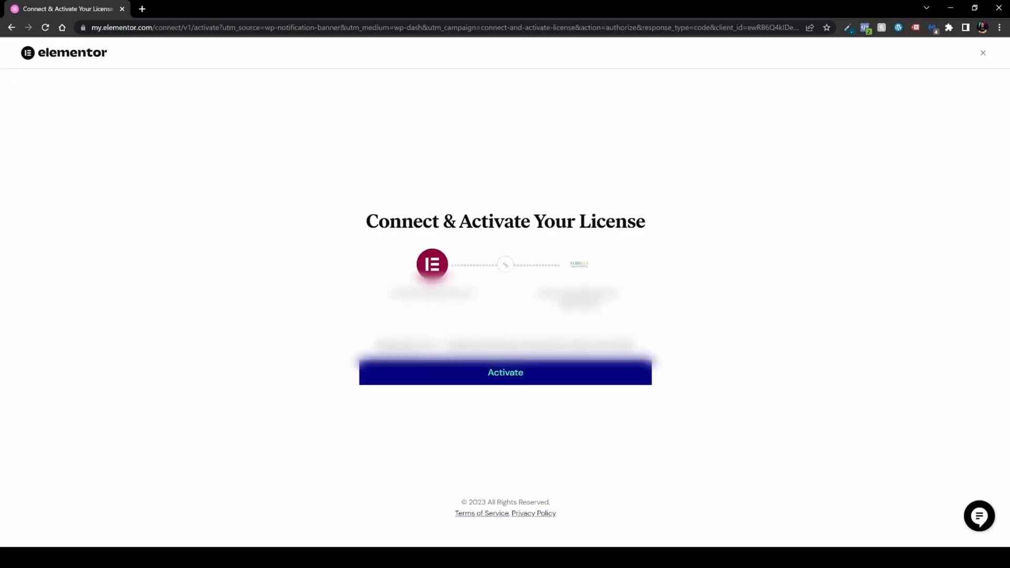
click(505, 372)
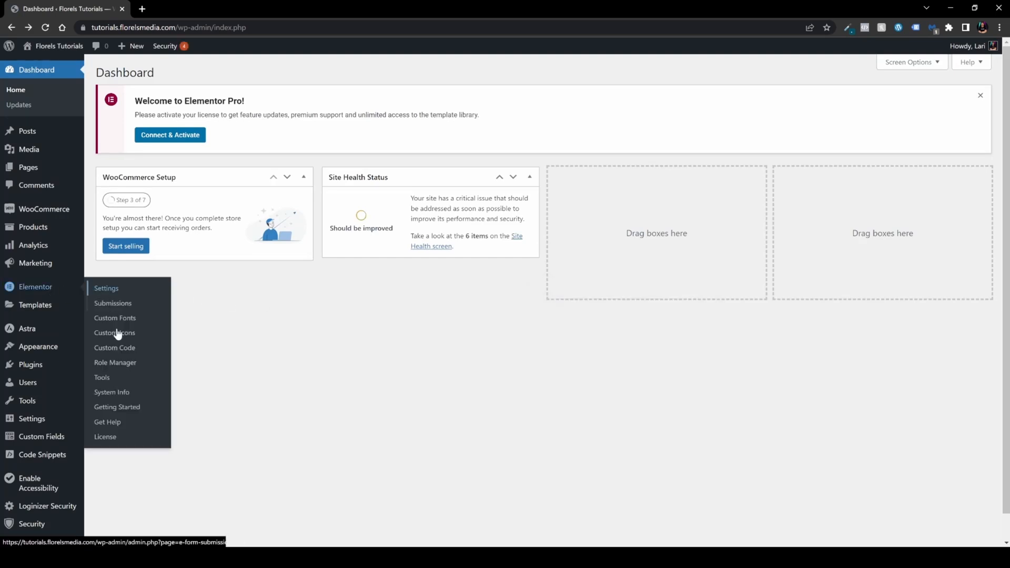
click(105, 436)
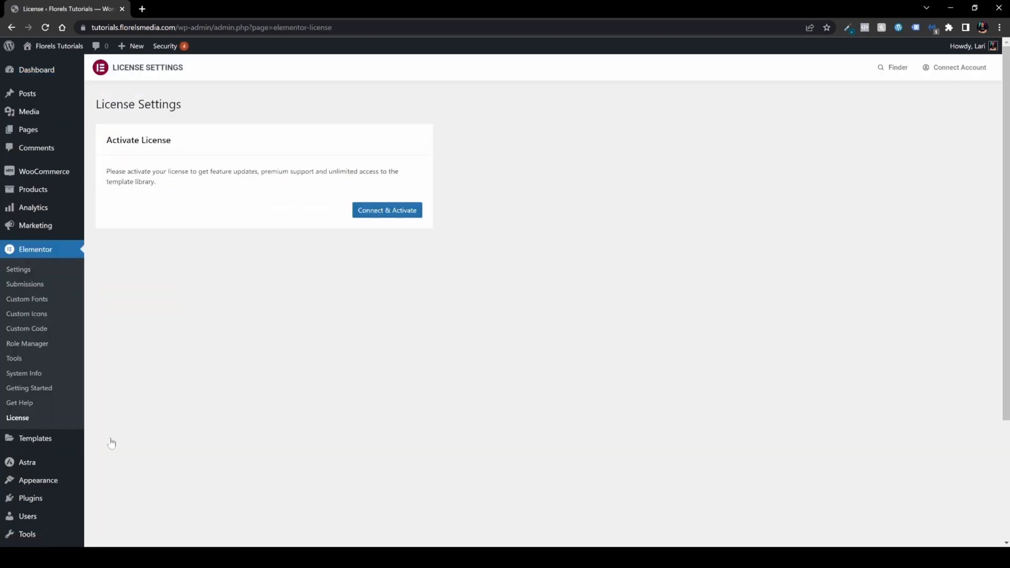
mouse_move(386, 215)
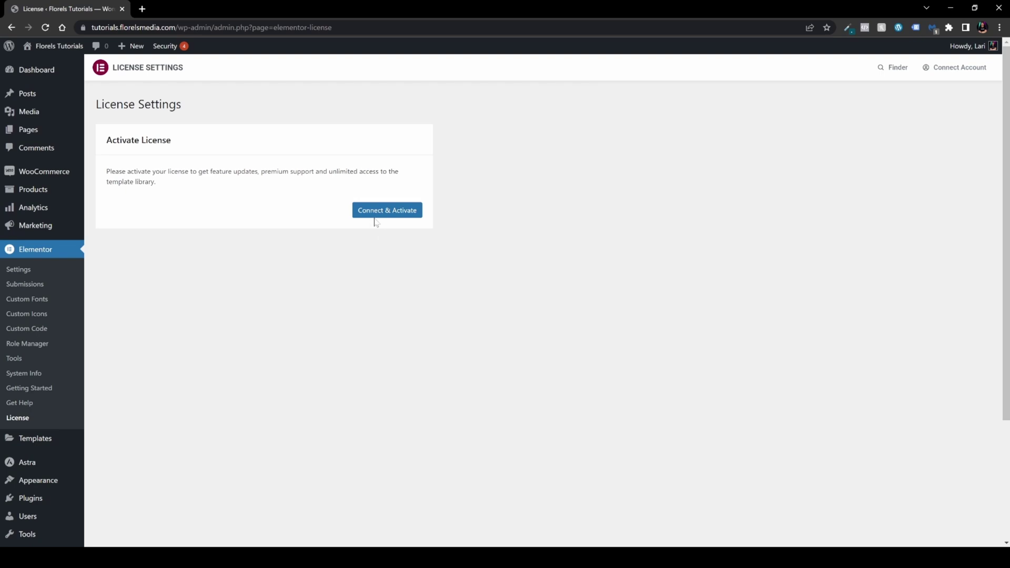
mouse_move(387, 210)
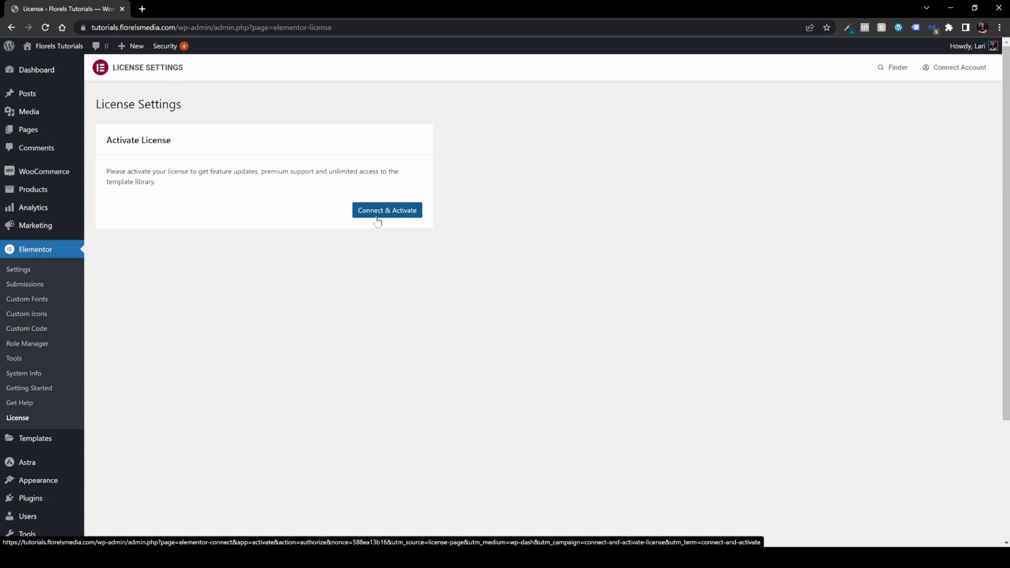
mouse_move(363, 51)
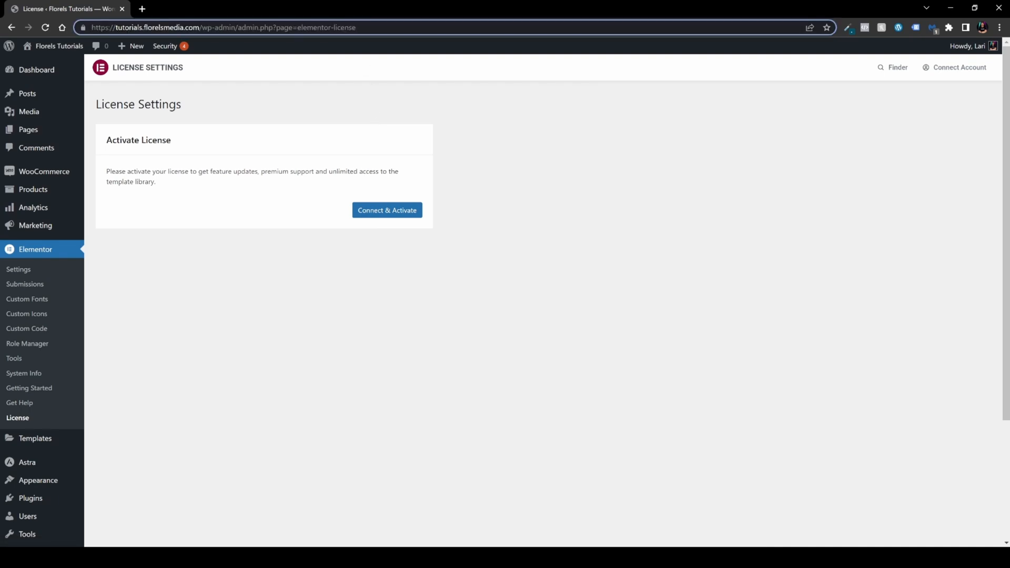
Append &mode=manually to the License Settings URL to load the manual key-entry mode.
click(258, 27)
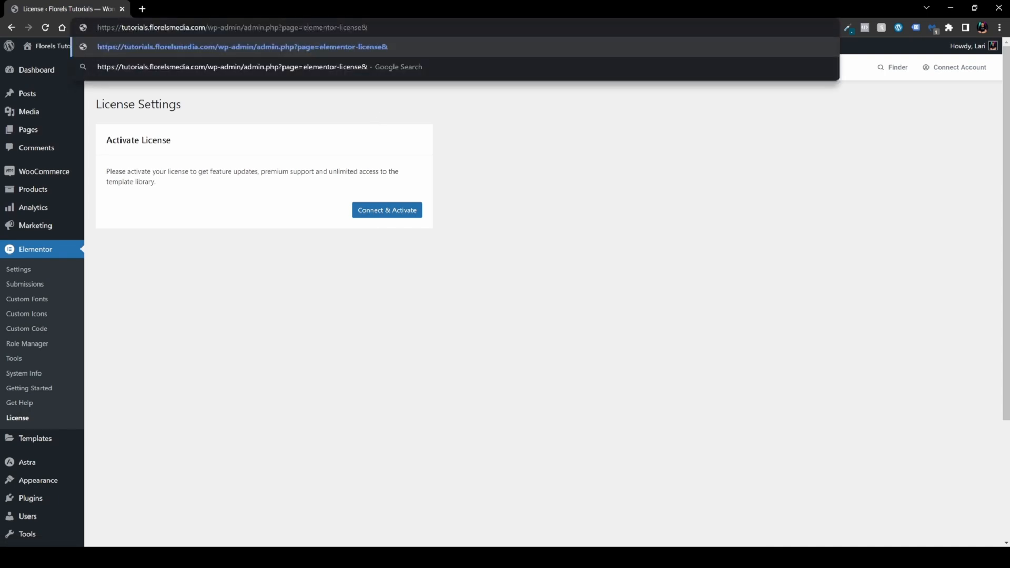
text(mode)
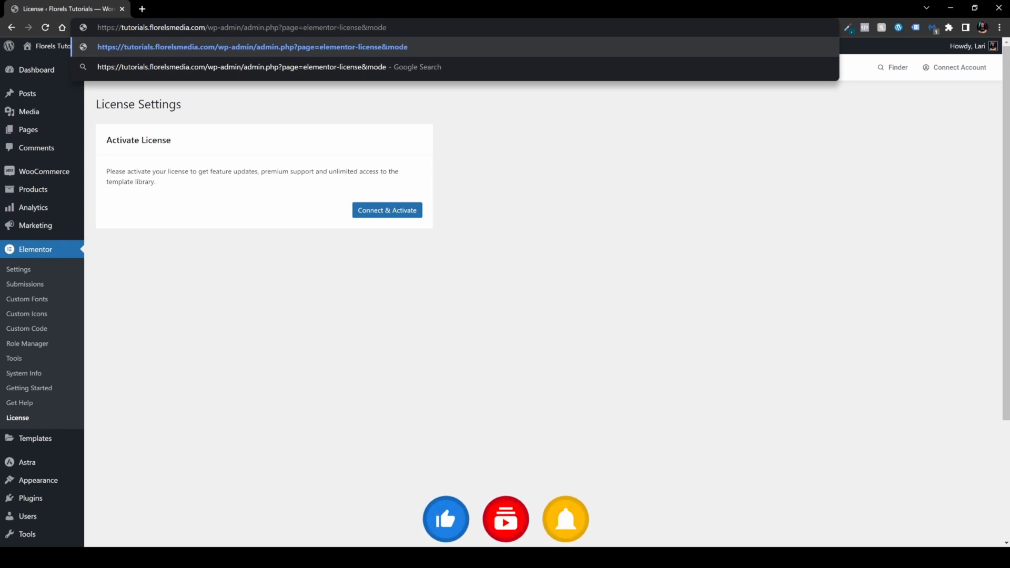
text(manula)
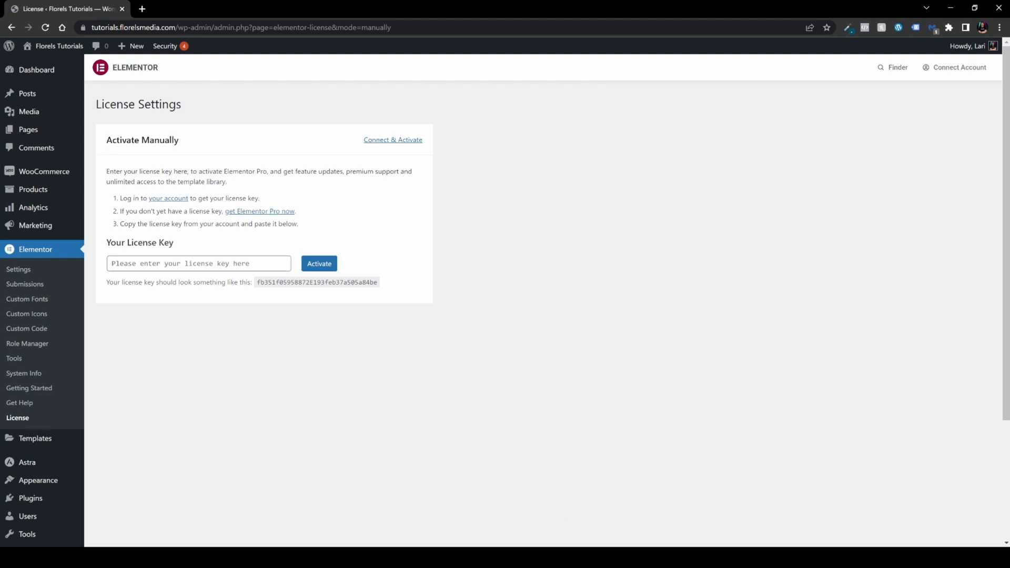
Log in at elementor.com in a new tab and reach the my.elementor.com Websites list.
click(260, 210)
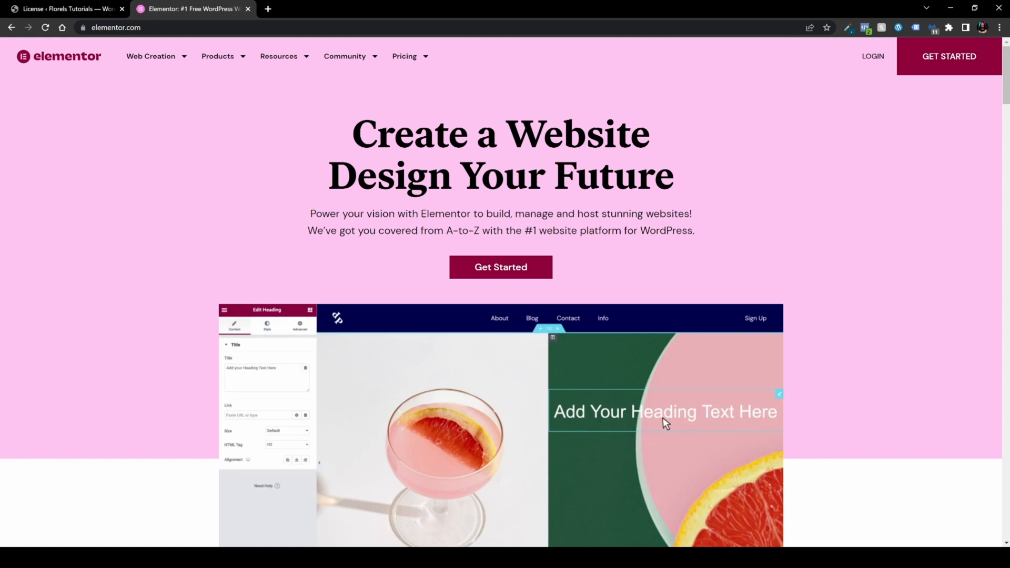
click(873, 56)
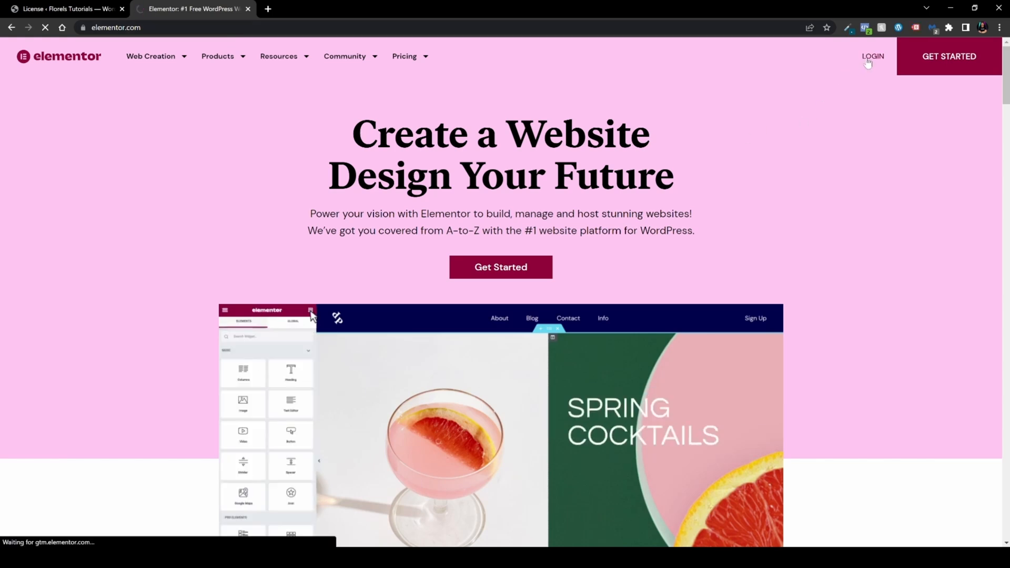
click(872, 56)
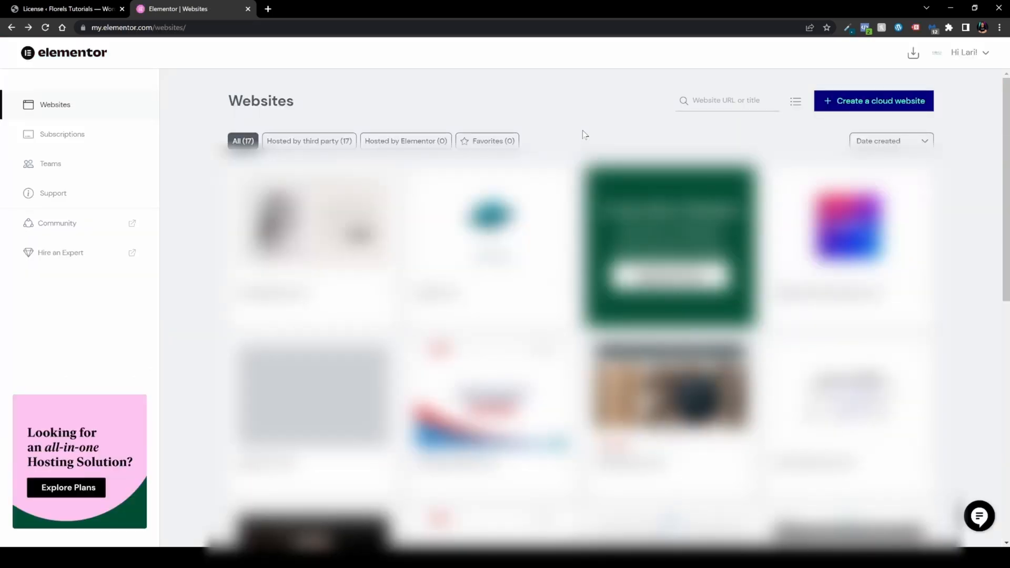
mouse_move(643, 113)
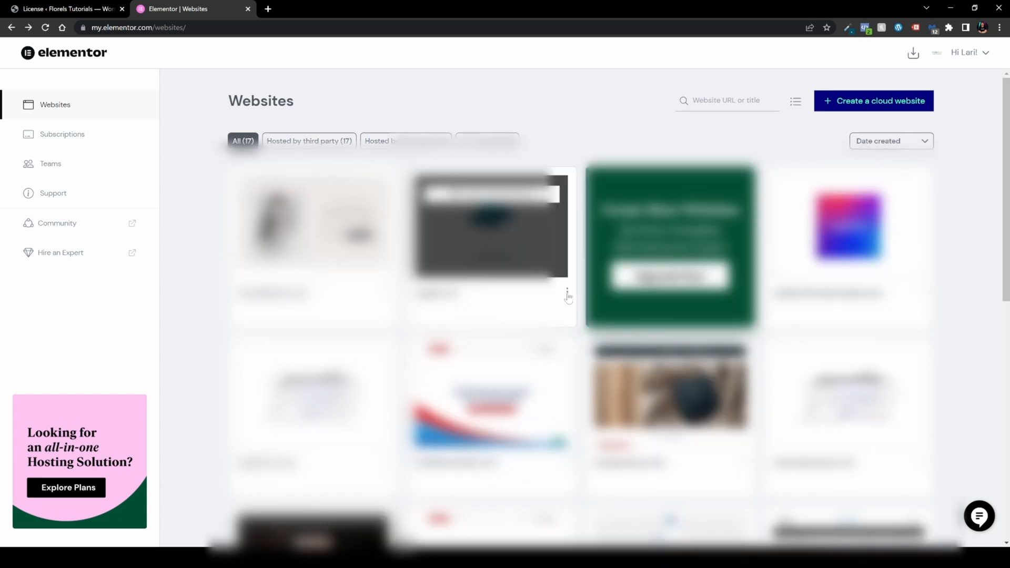
Copy the Elementor Pro - Advanced subscription's license key and return to the WordPress tab.
click(567, 294)
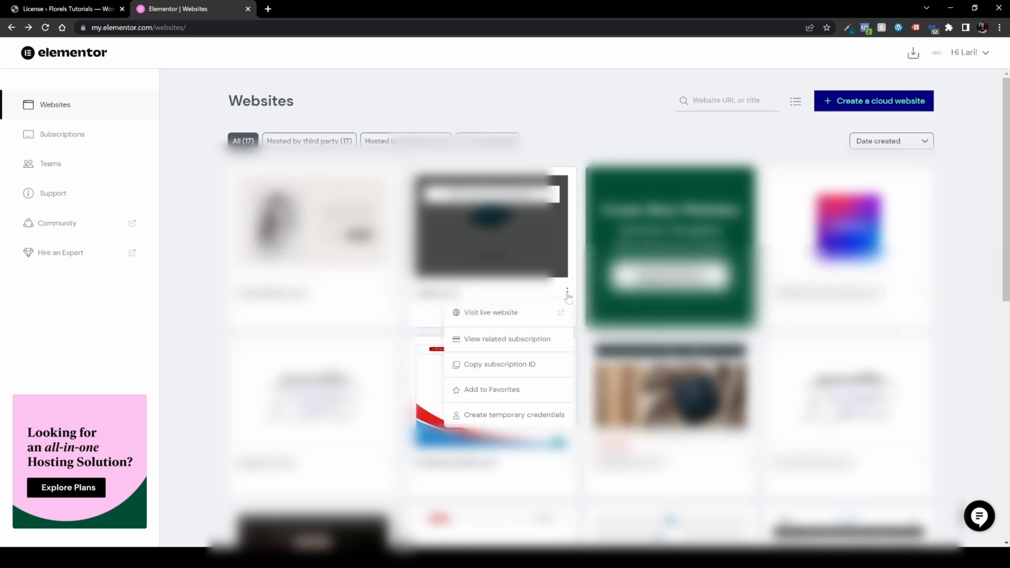
mouse_move(546, 341)
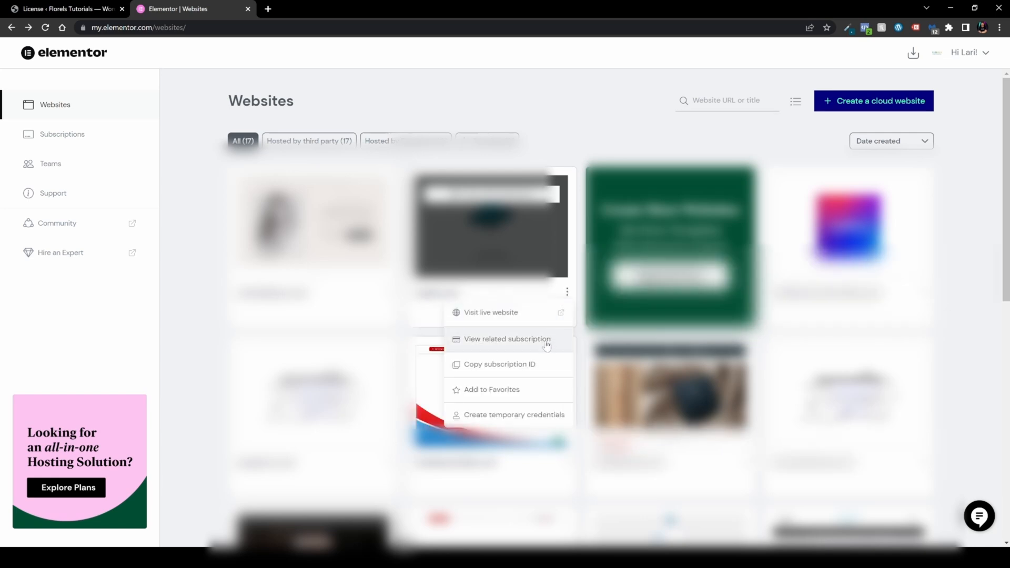
click(507, 339)
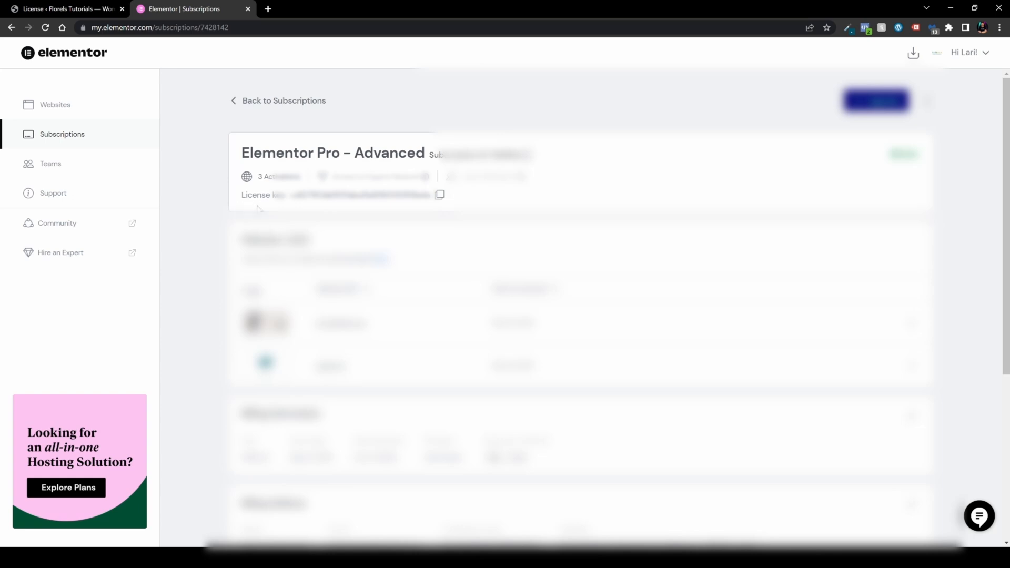
click(439, 196)
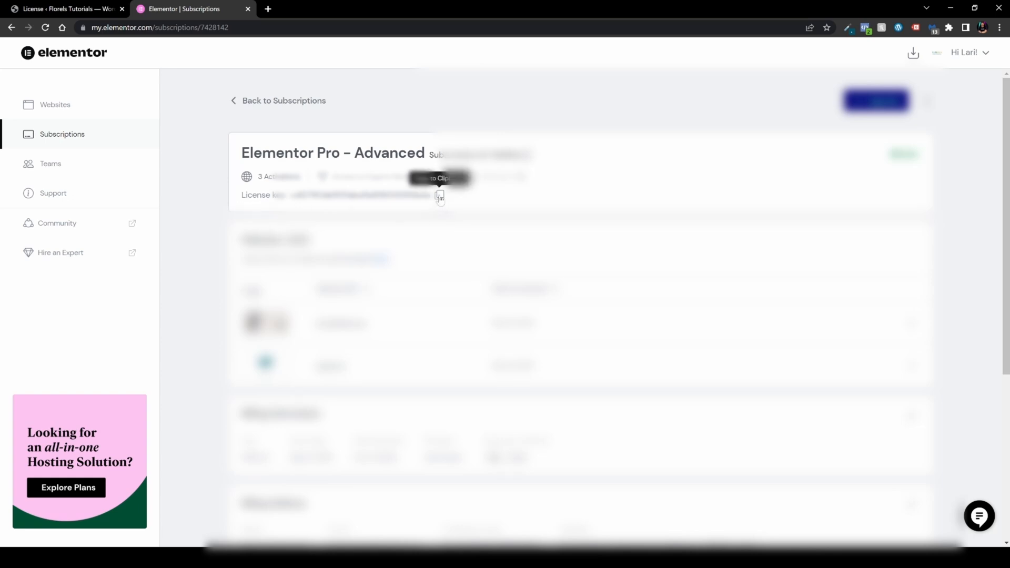
click(64, 9)
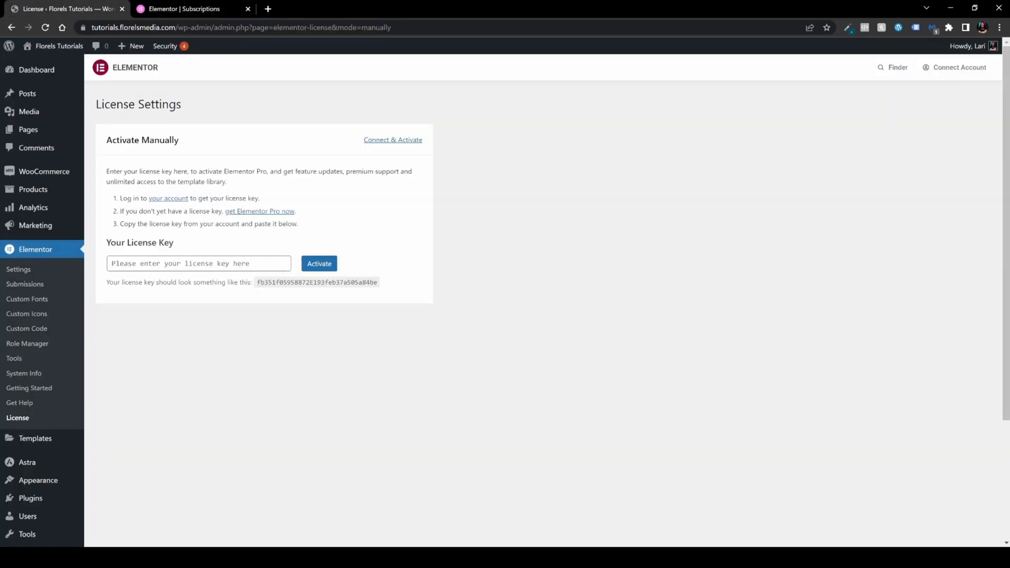
Paste the license key and activate it so License Settings shows Status: Active.
click(198, 263)
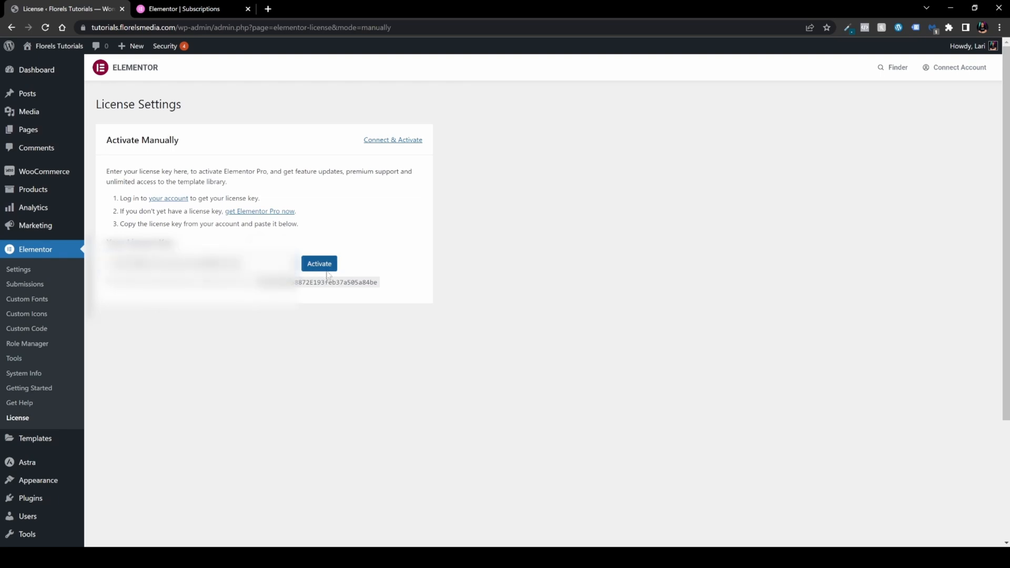
click(319, 263)
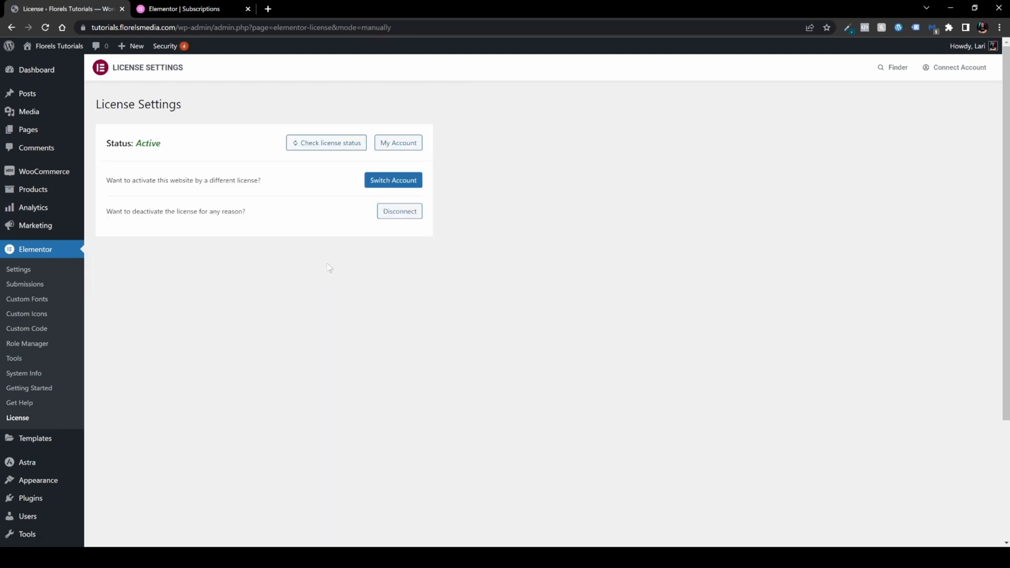
mouse_move(196, 162)
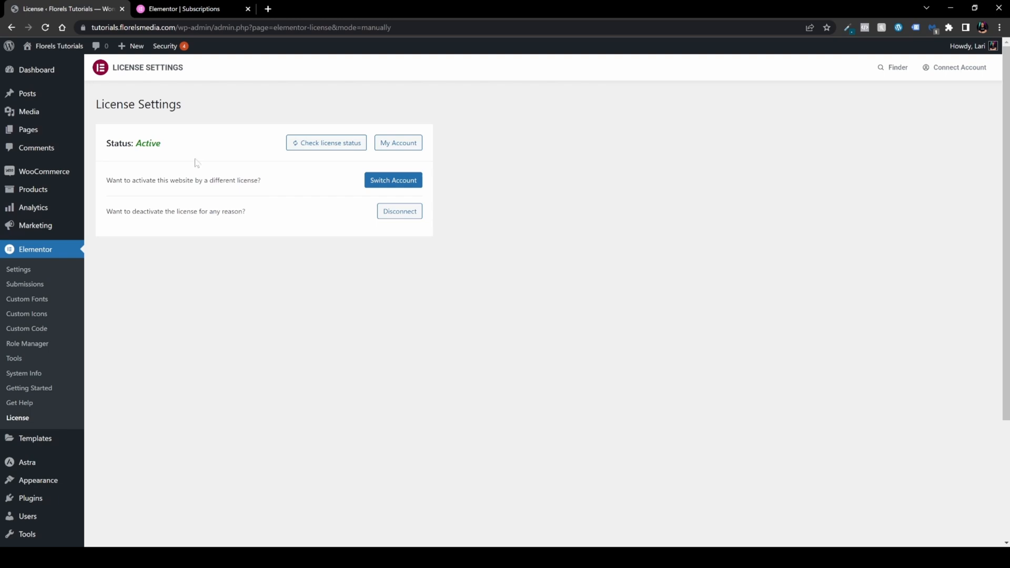
mouse_move(196, 160)
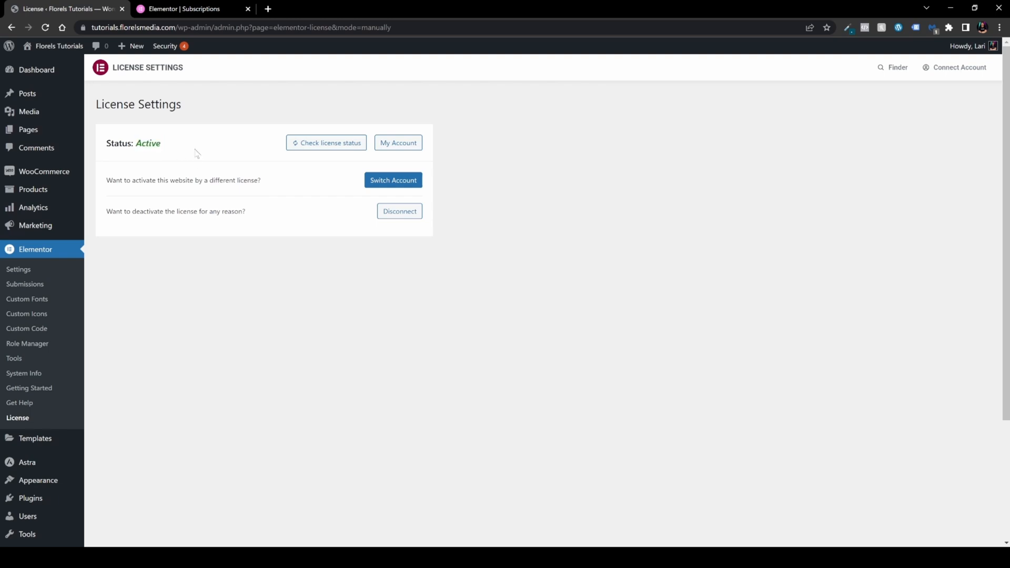